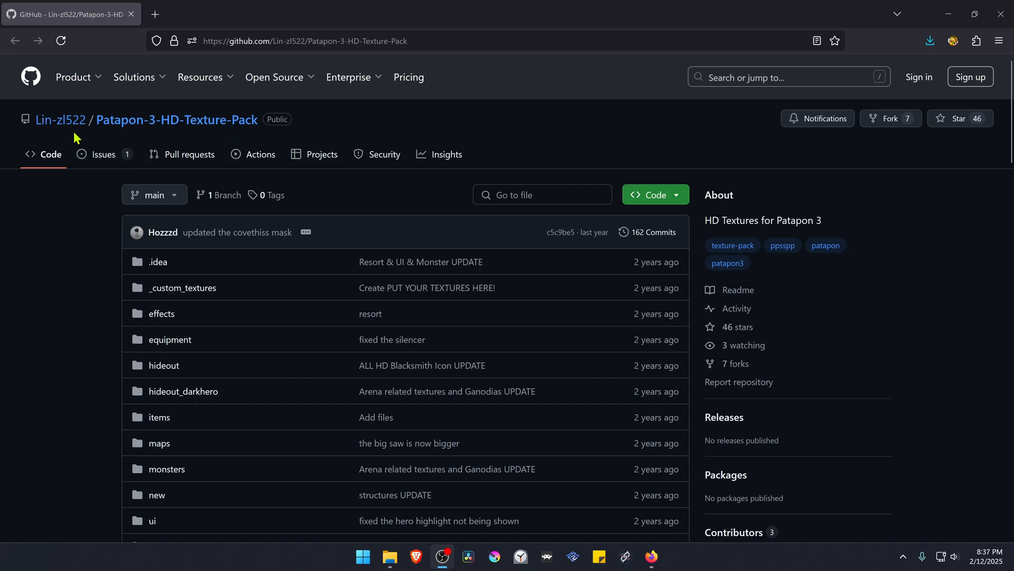
pyautogui.moveTo(104, 143)
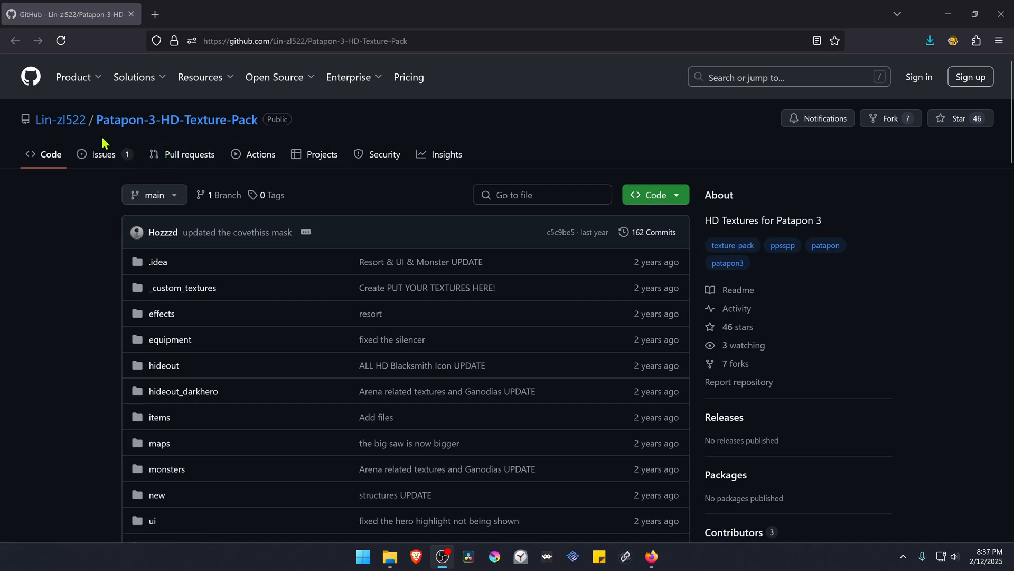
pyautogui.moveTo(227, 139)
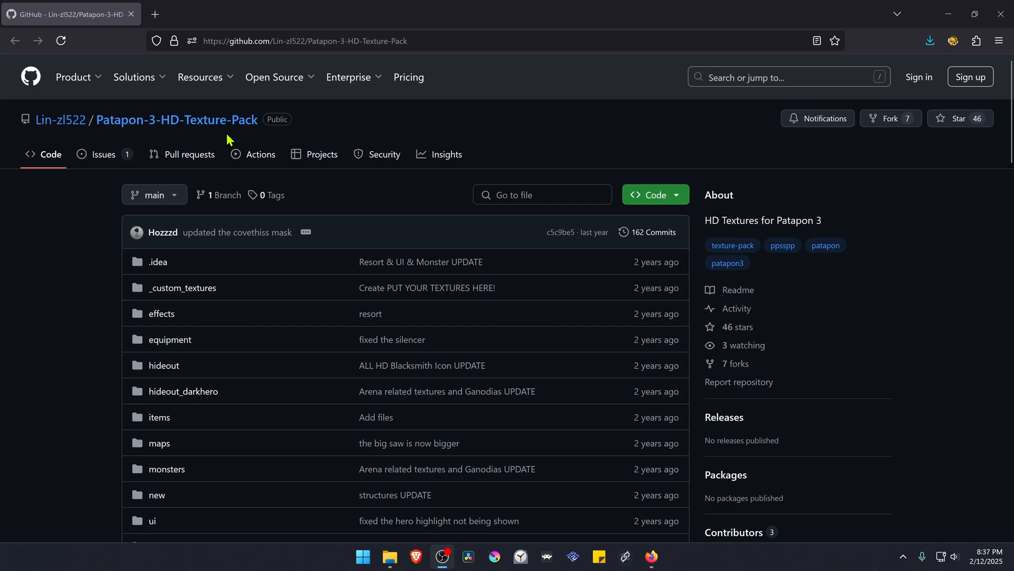
pyautogui.moveTo(655, 195)
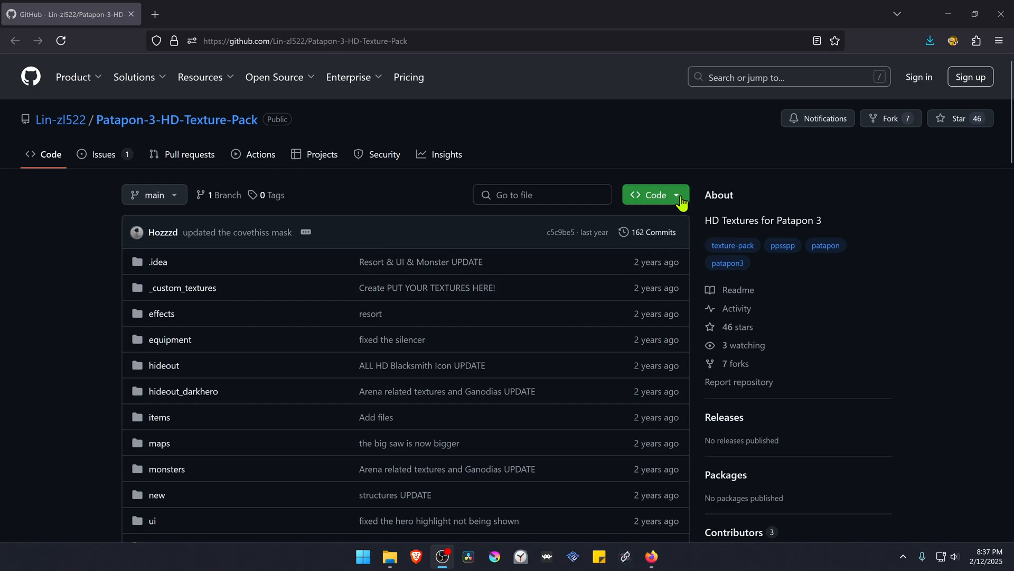
# Download the repository ZIP to the Desktop, replacing the existing Patapon-3-HD-Texture-Pack-main.zip.
pyautogui.click(654, 195)
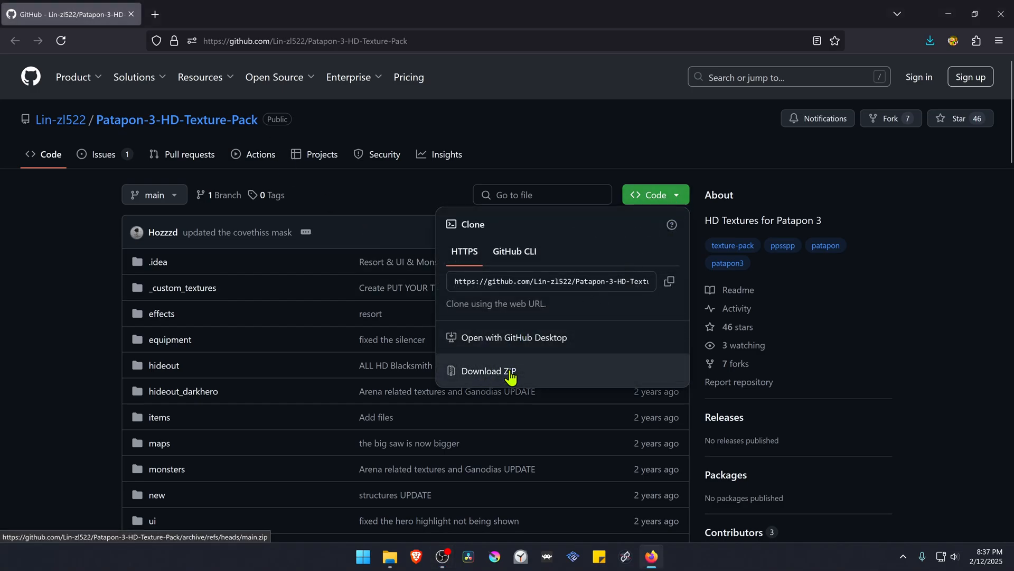
pyautogui.click(488, 371)
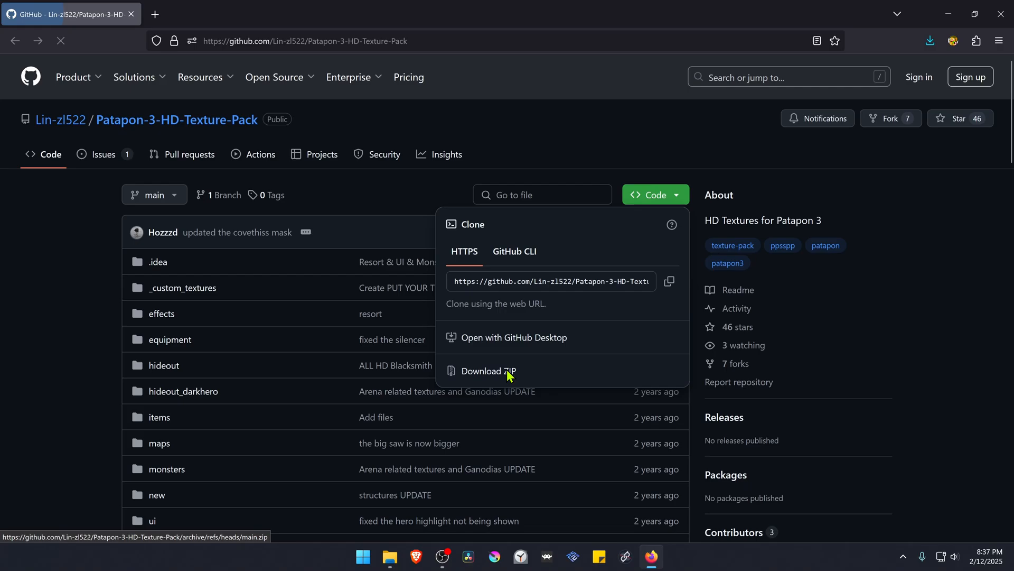
pyautogui.click(488, 370)
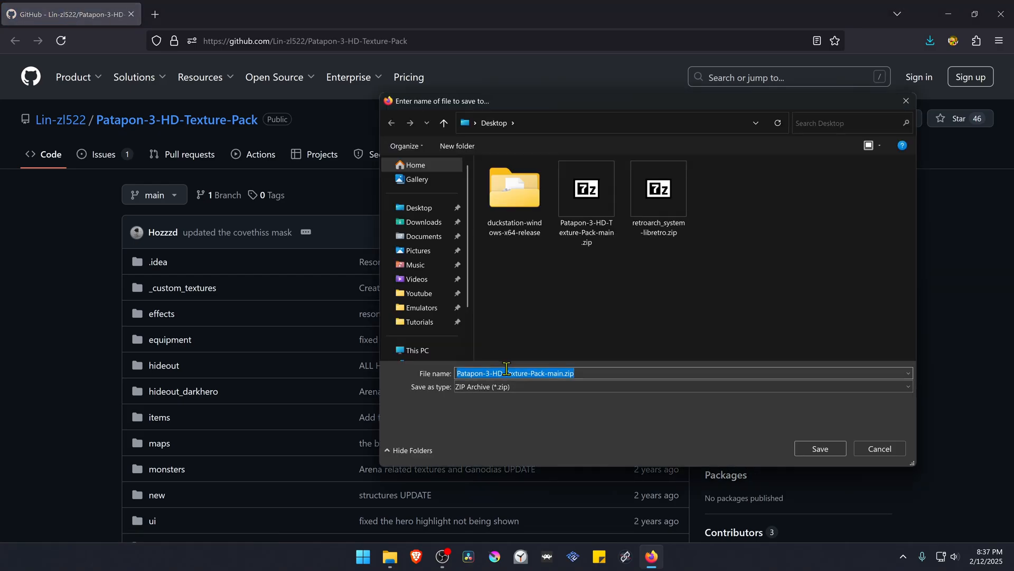
pyautogui.click(819, 448)
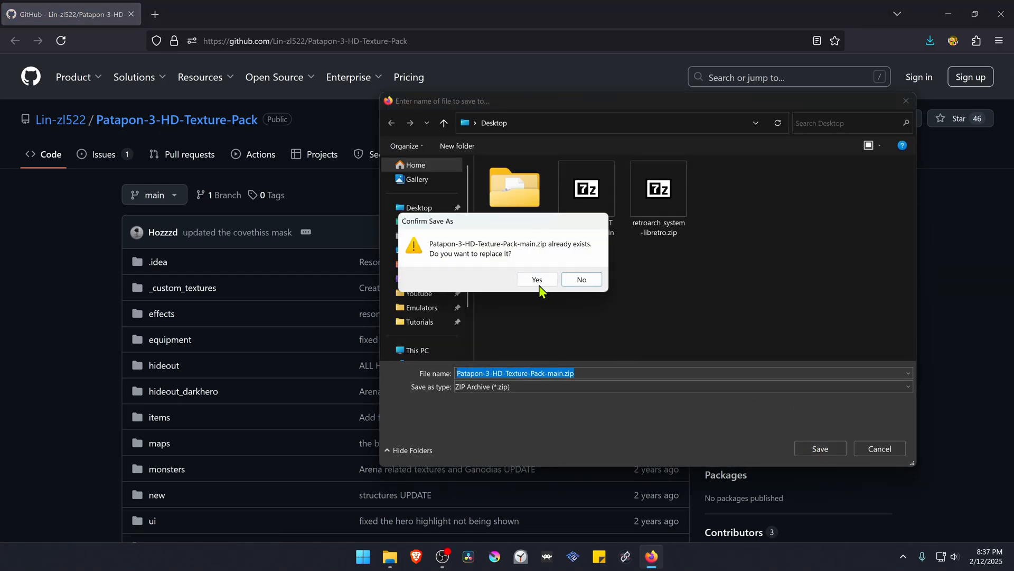
pyautogui.click(536, 279)
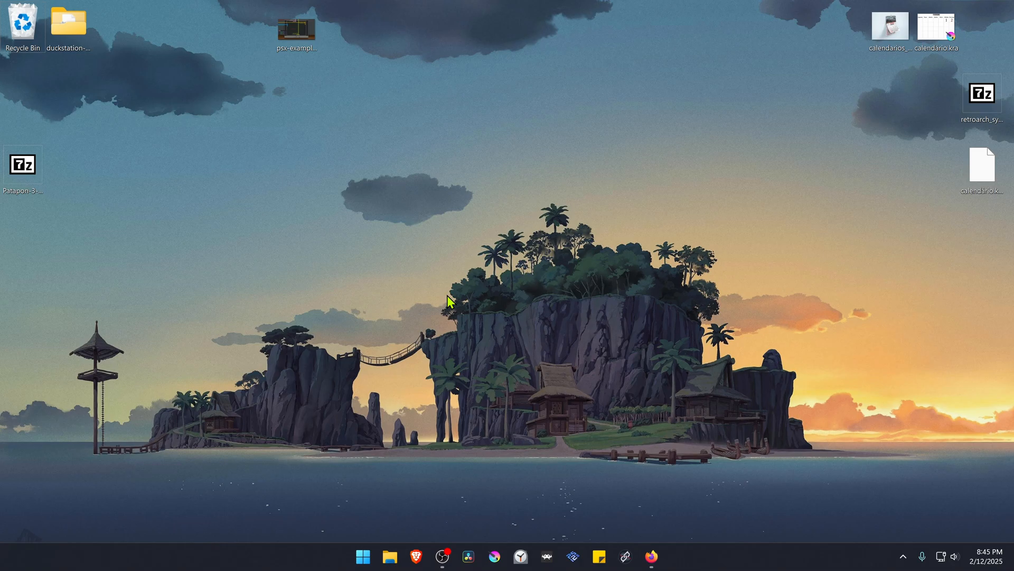
pyautogui.moveTo(233, 226)
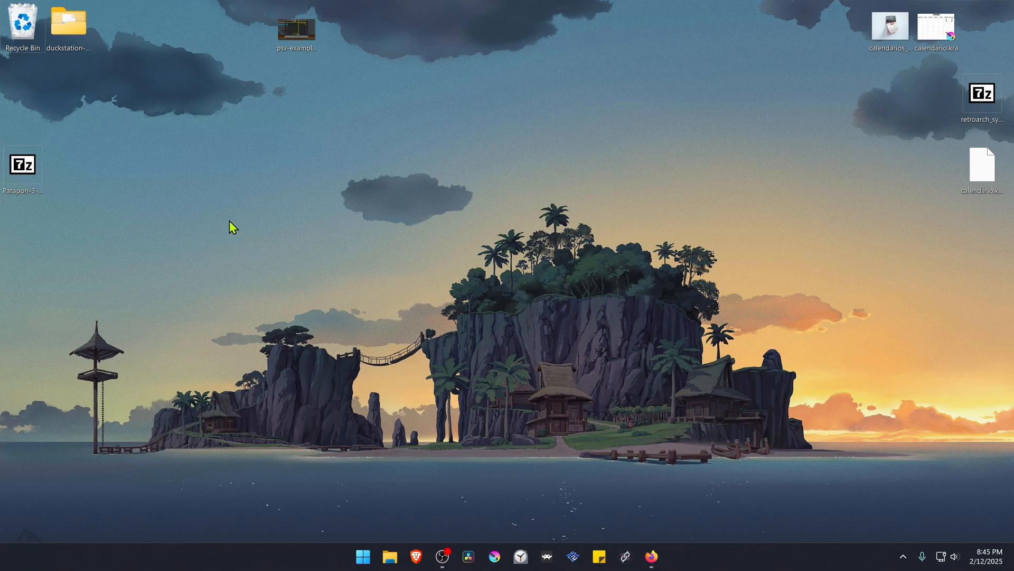
pyautogui.moveTo(151, 222)
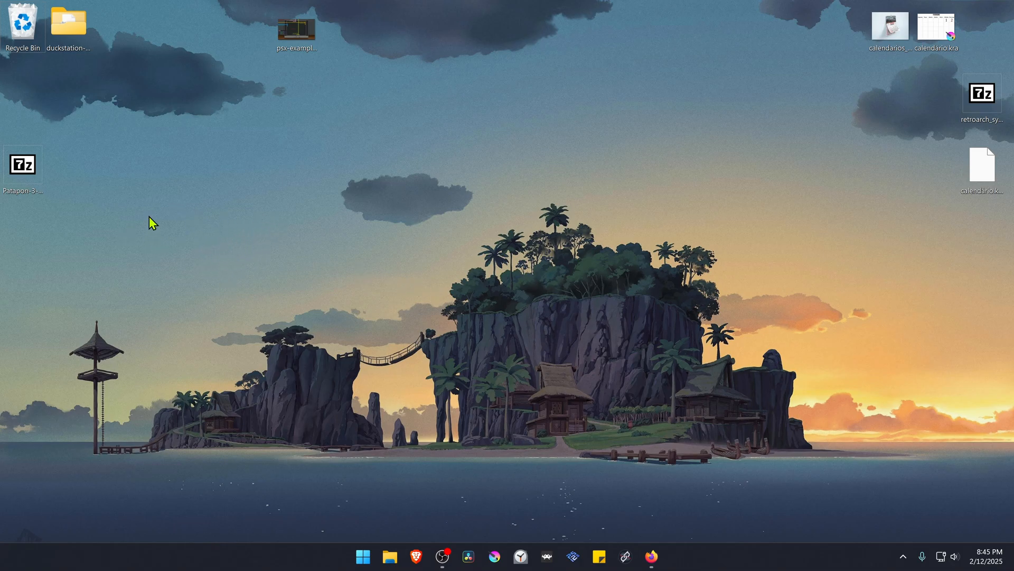
pyautogui.moveTo(202, 270)
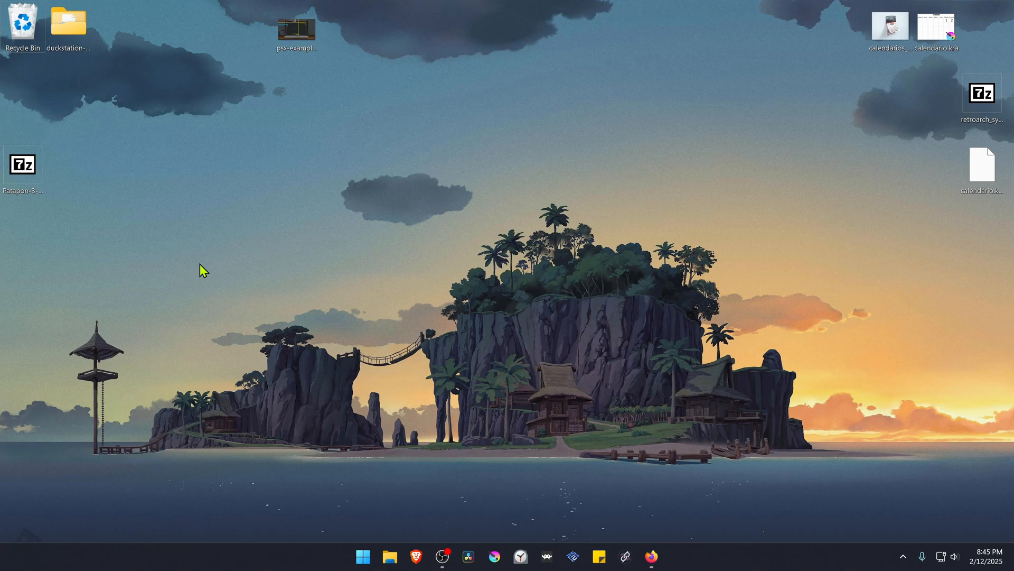
pyautogui.moveTo(185, 276)
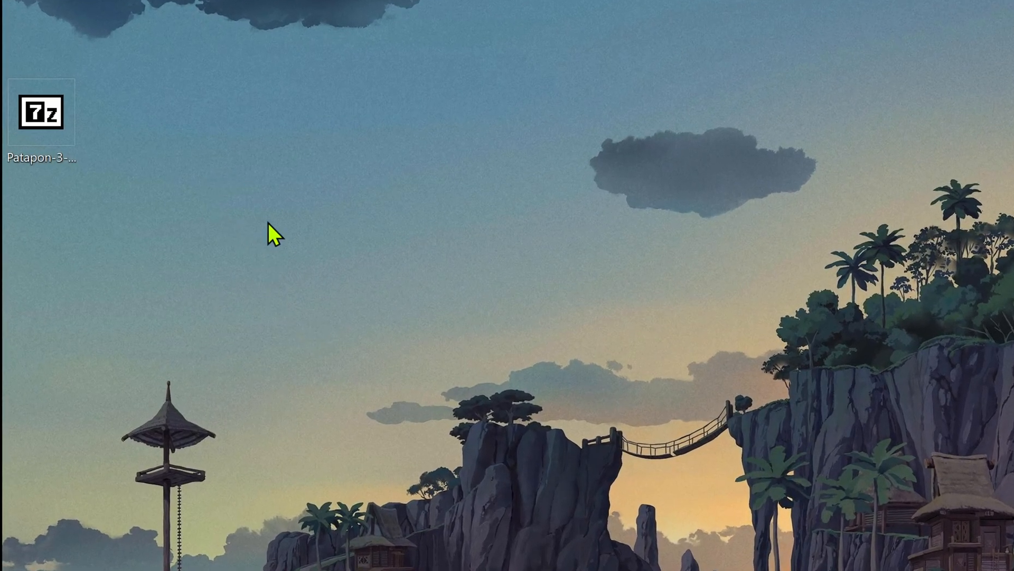
# Extract Patapon-3-HD-Texture-Pack-main.zip here so its folder appears on the Desktop.
pyautogui.rightClick(41, 109)
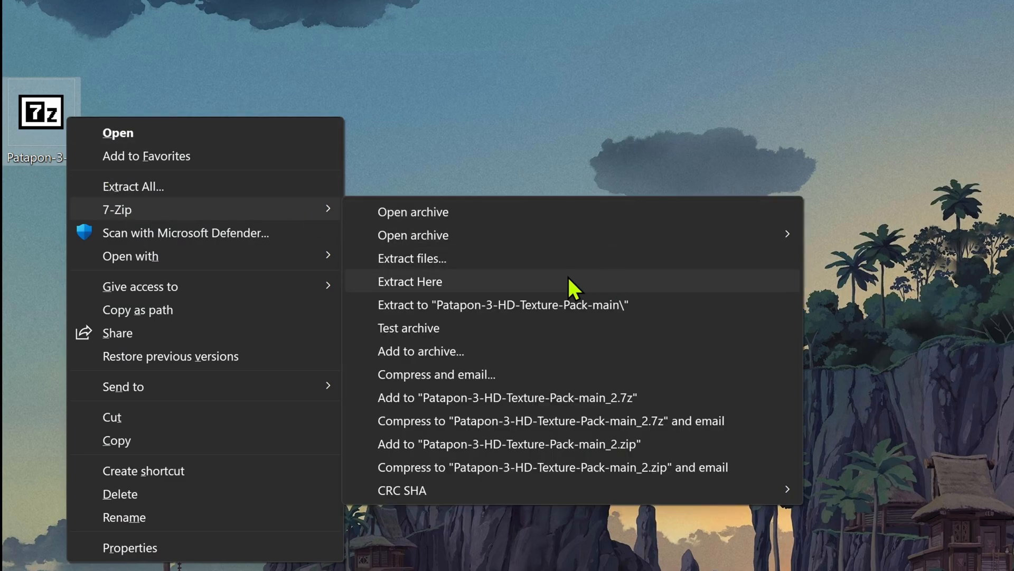
pyautogui.click(410, 281)
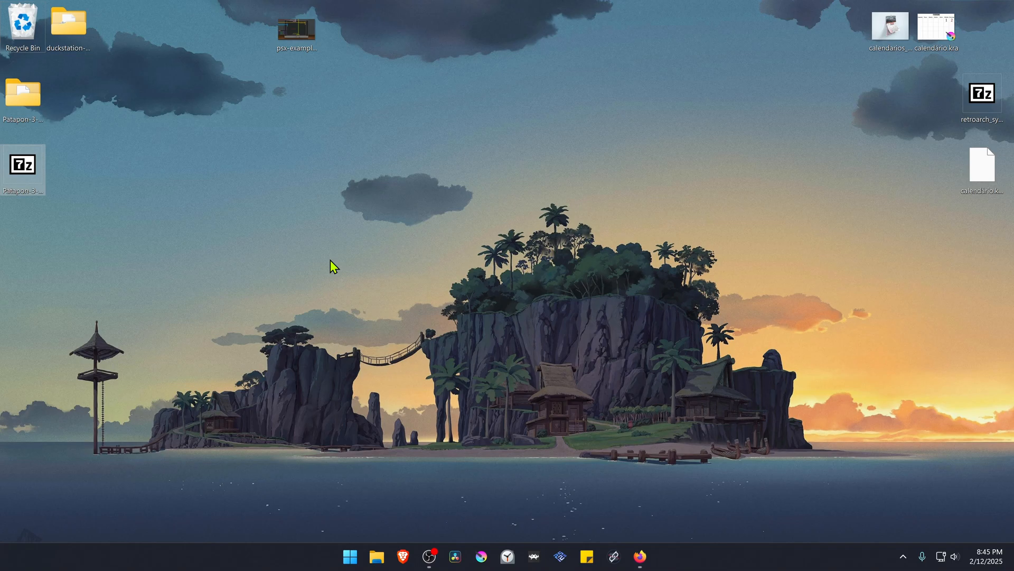
# Copy the extracted folder and reach PPSSPP's memstick PSP TEXTURES folder via the emulator's file menu.
pyautogui.rightClick(23, 93)
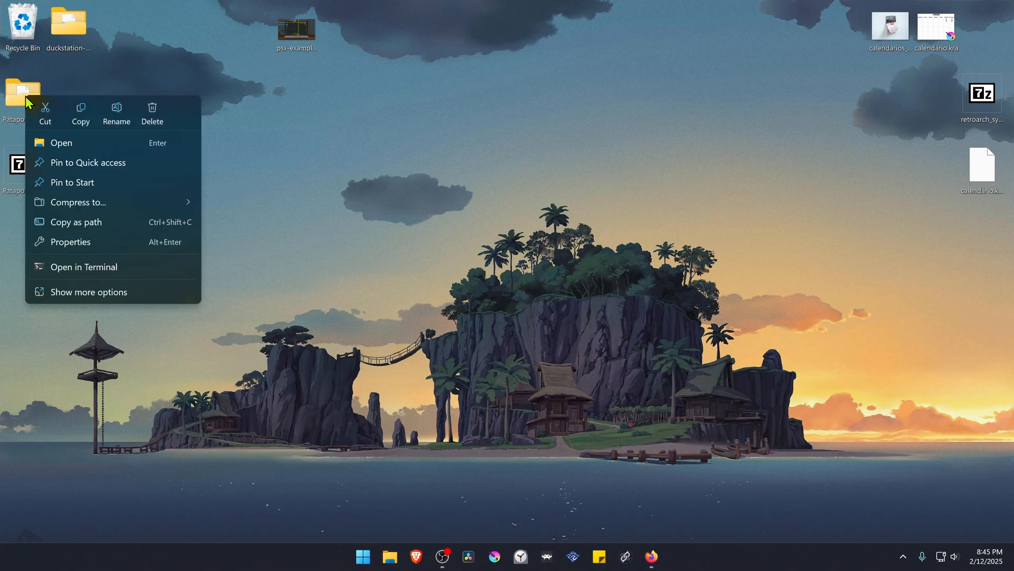
pyautogui.click(362, 557)
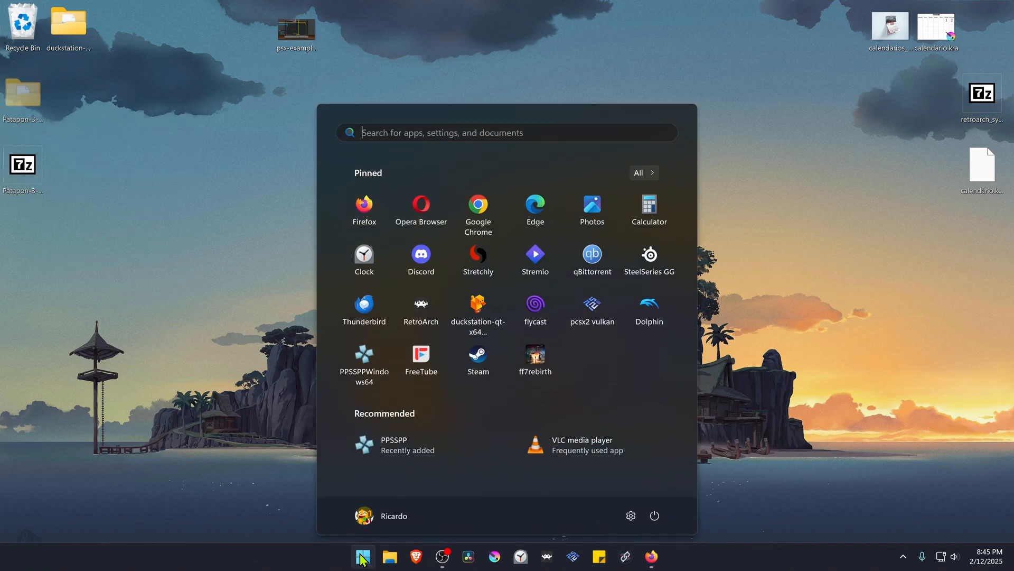
pyautogui.click(394, 445)
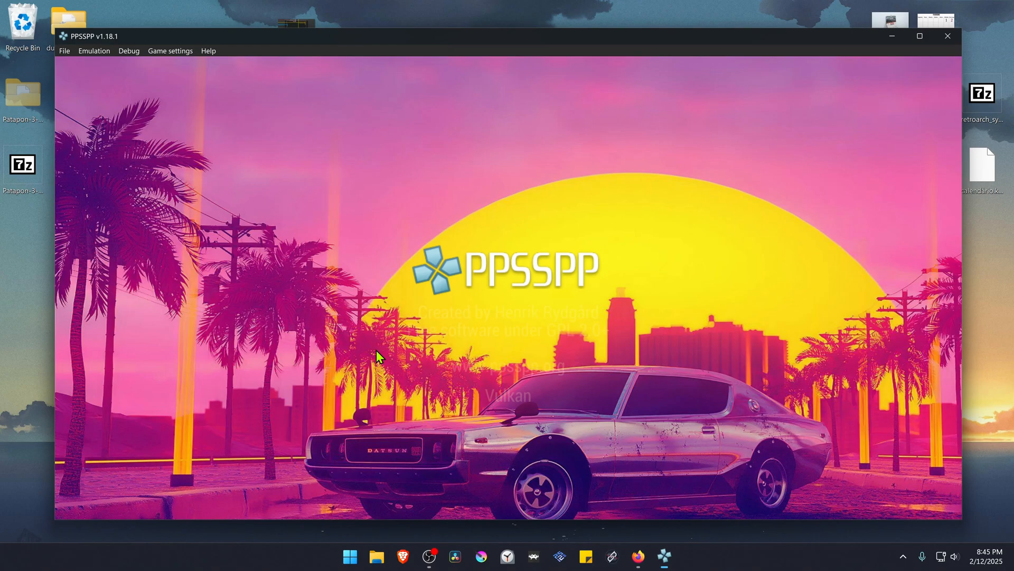
pyautogui.click(65, 51)
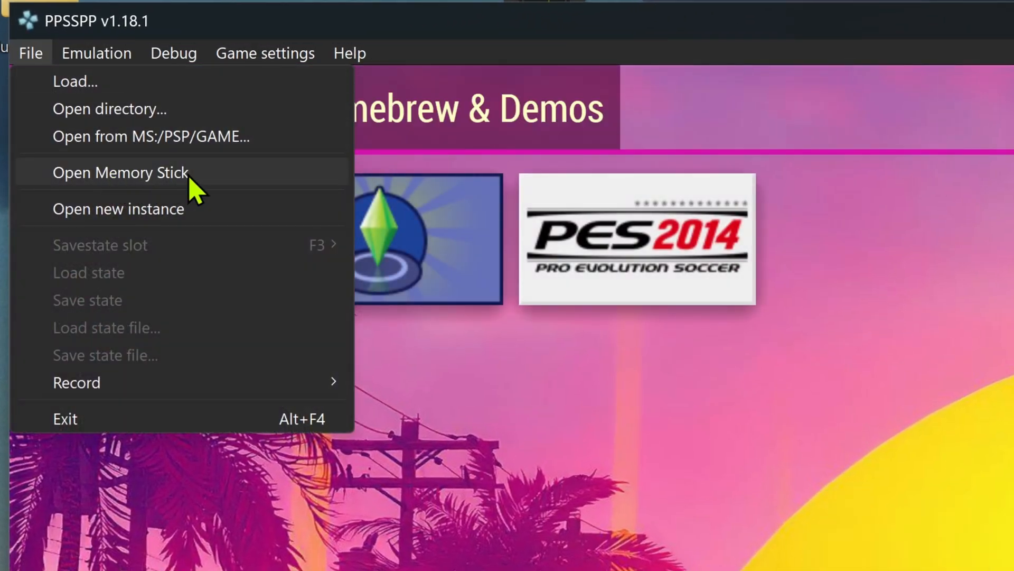
pyautogui.click(119, 172)
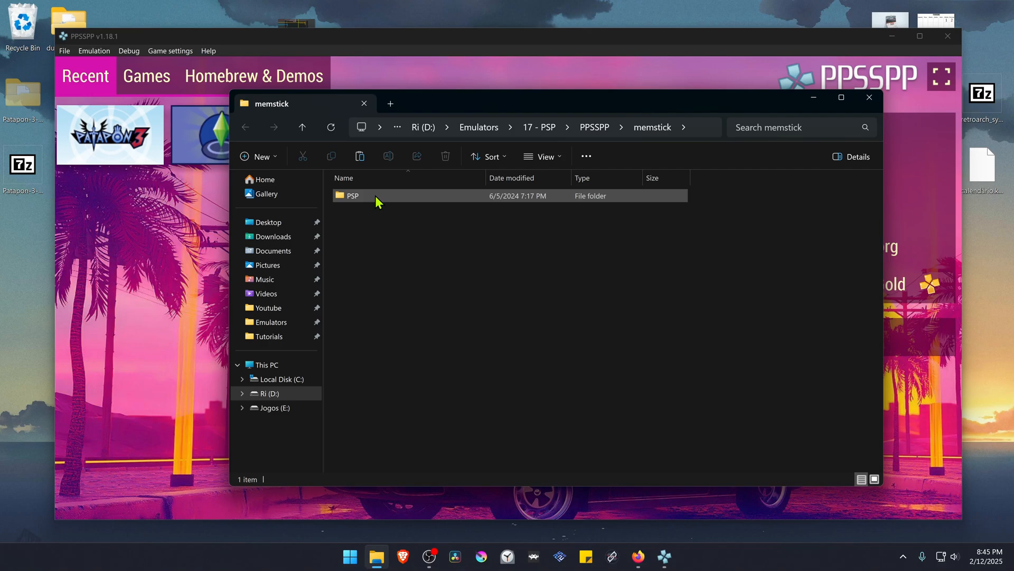
pyautogui.doubleClick(353, 195)
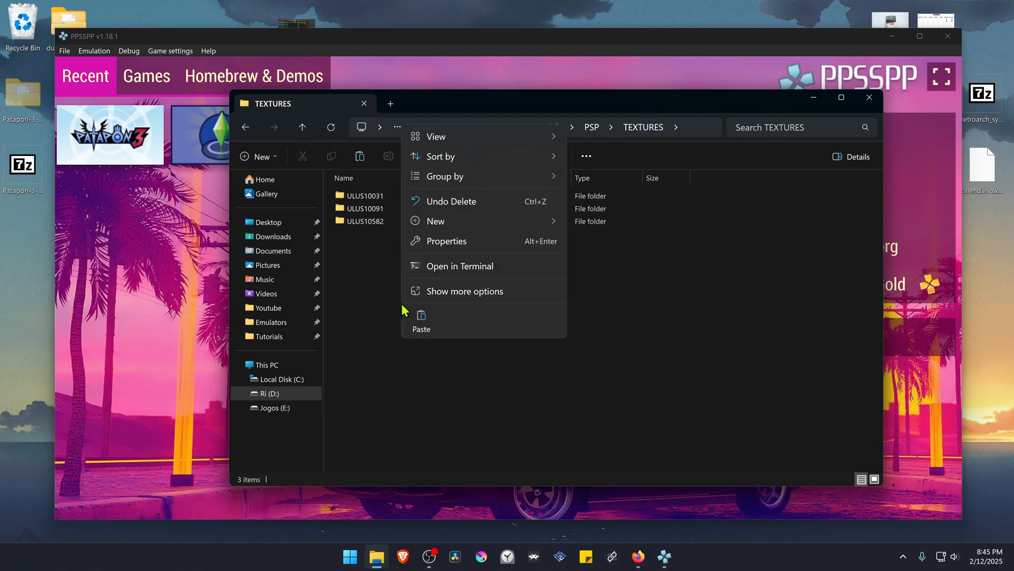
# Paste Patapon-3-HD-Texture-Pack-main into TEXTURES and return to the repository page.
pyautogui.click(421, 329)
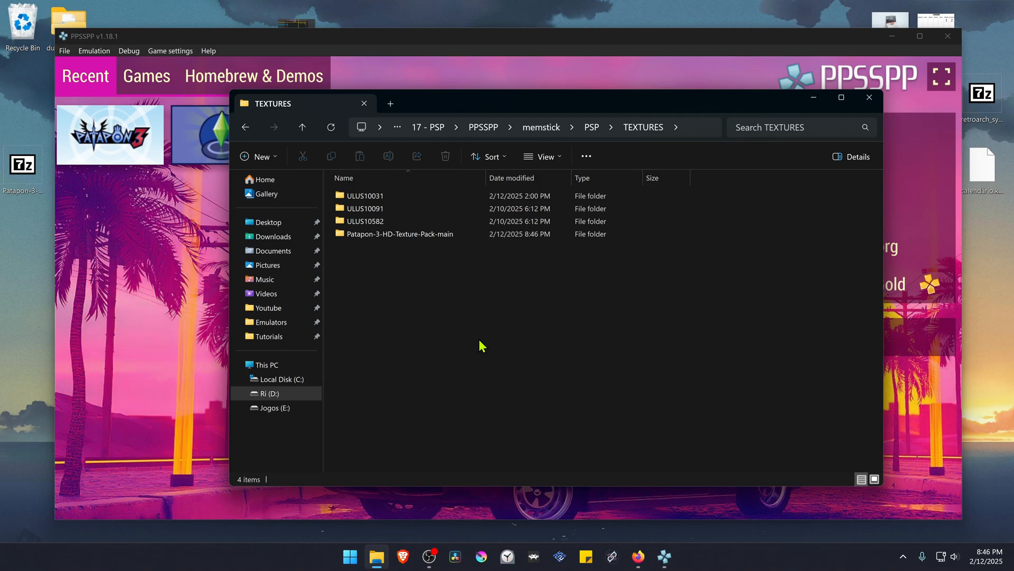
pyautogui.click(638, 556)
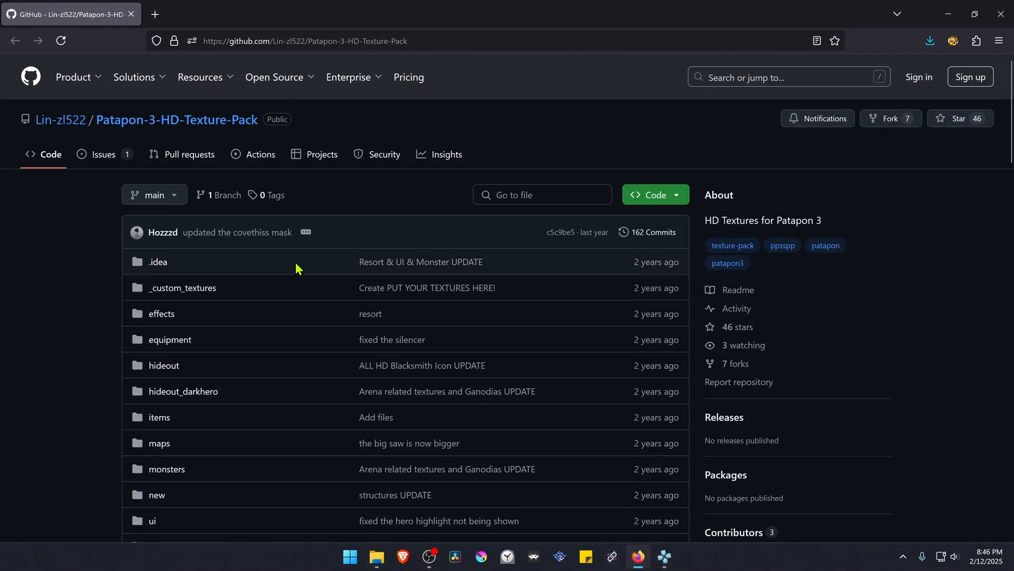
# Copy the NA game ID UCUS98751 from the README's Game ID table and return to TEXTURES.
pyautogui.scroll(-3)
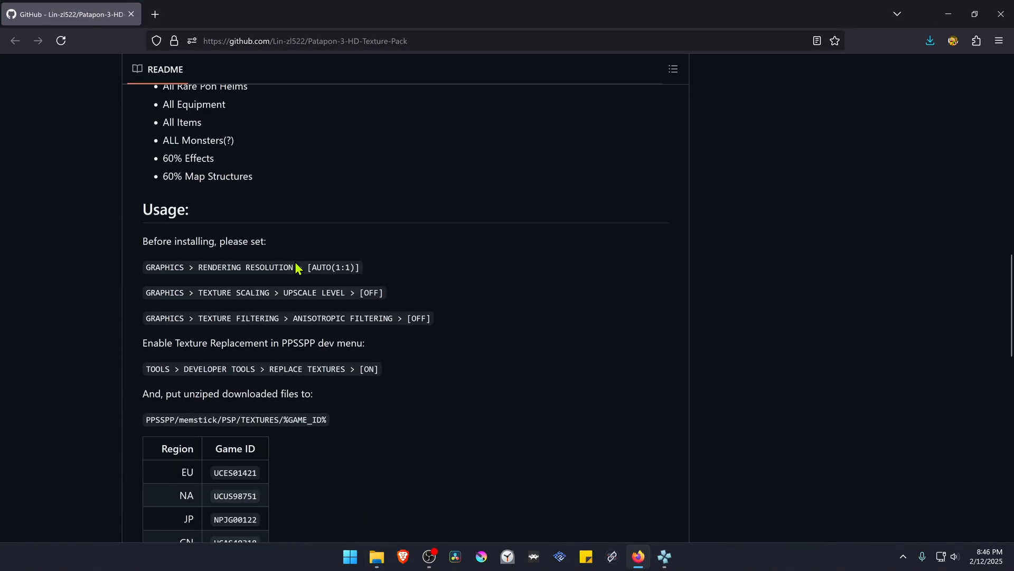
pyautogui.scroll(-3)
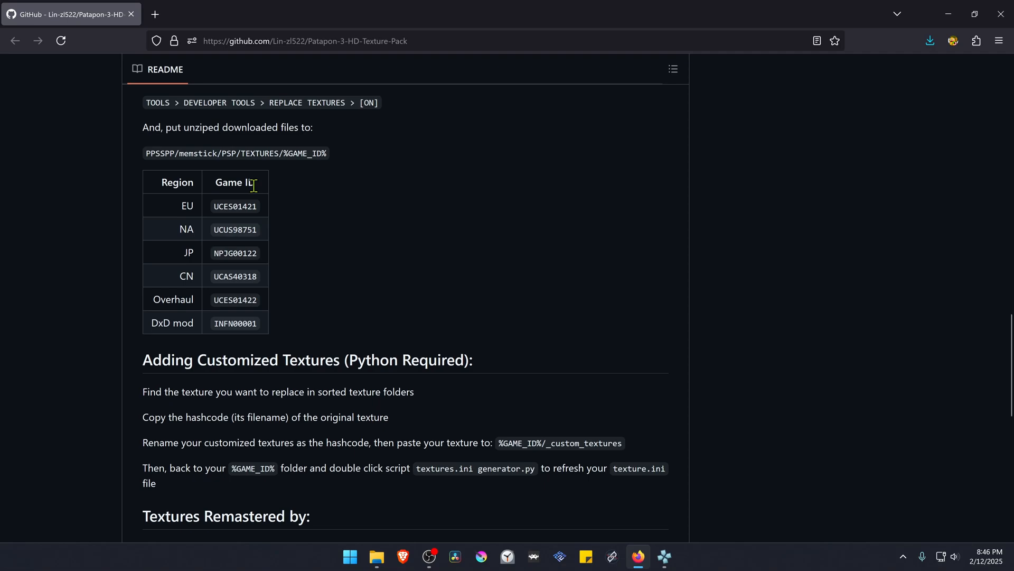
pyautogui.moveTo(270, 225)
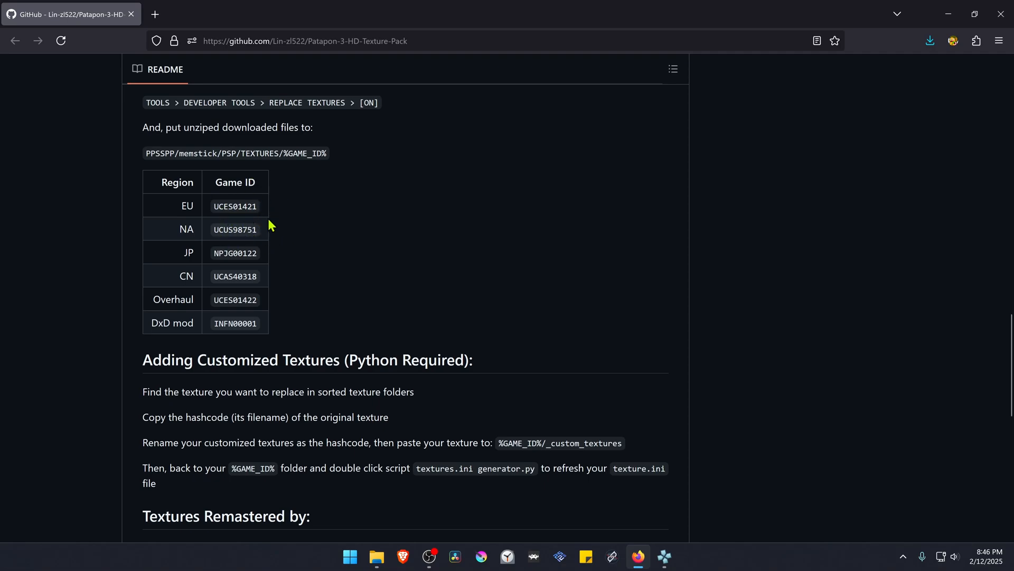
pyautogui.moveTo(234, 270)
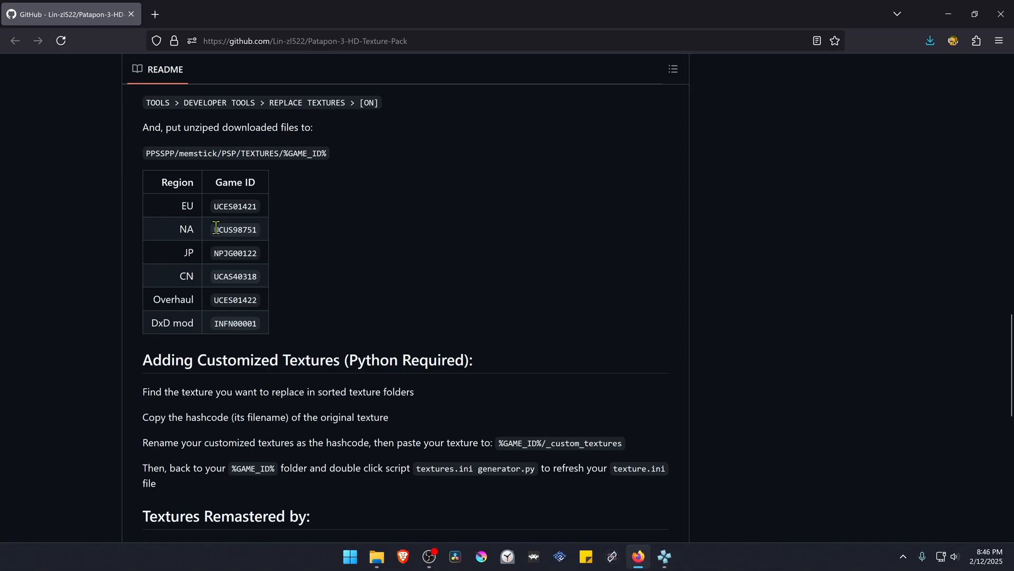
pyautogui.doubleClick(235, 229)
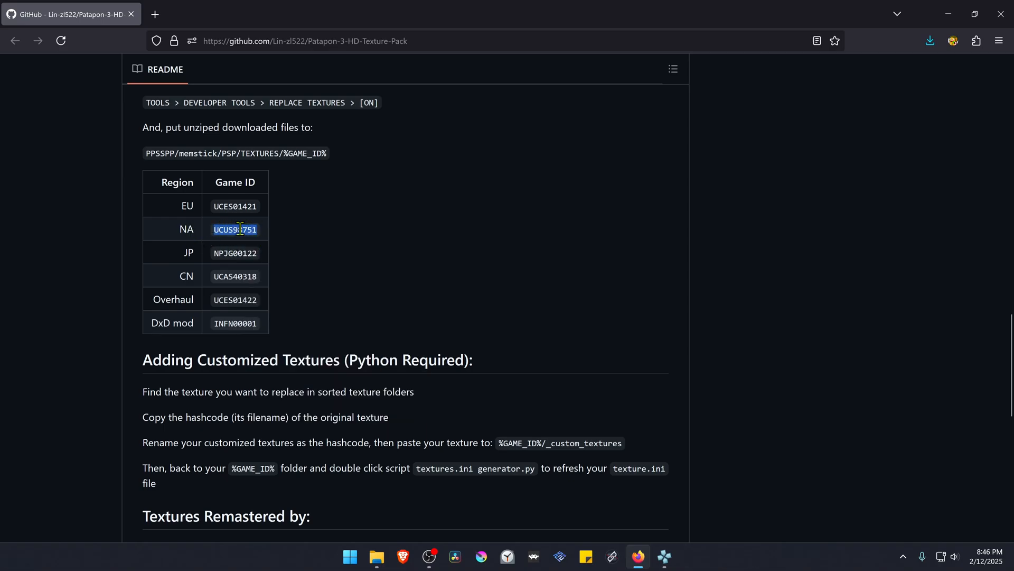
pyautogui.click(376, 556)
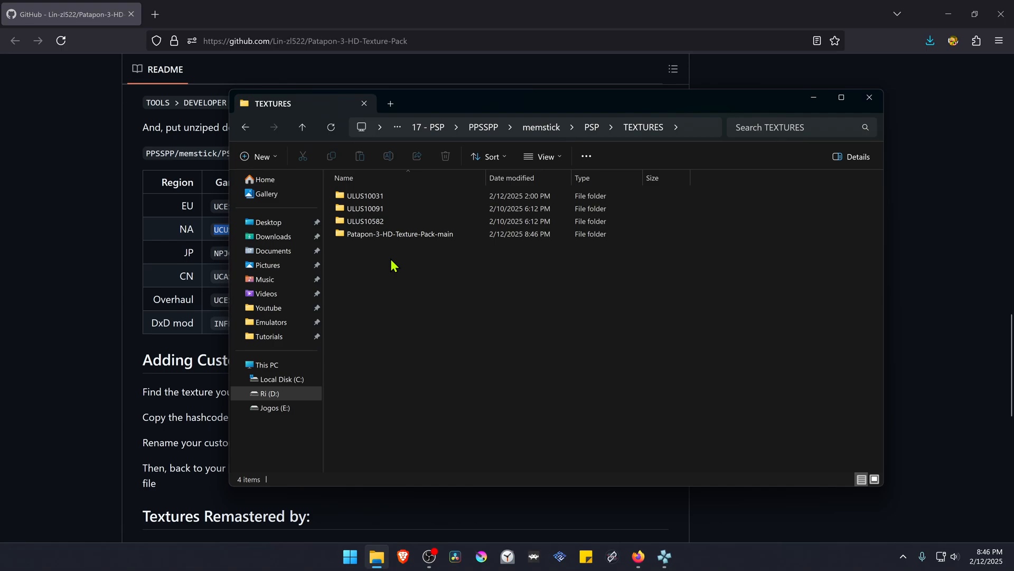
# Rename the texture pack folder to UCUS98751 and bring PPSSPP back to the front.
pyautogui.doubleClick(400, 234)
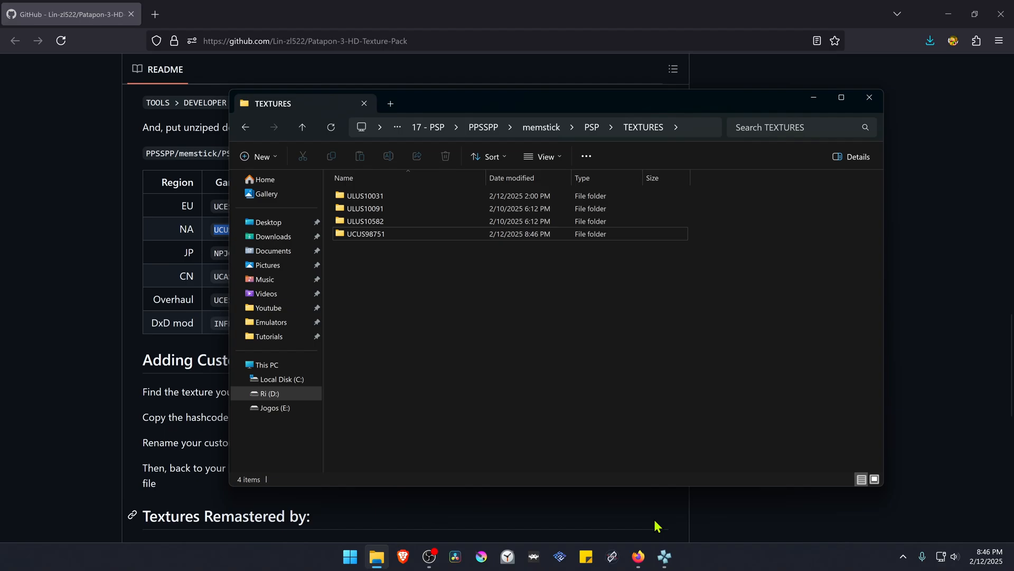
pyautogui.click(664, 557)
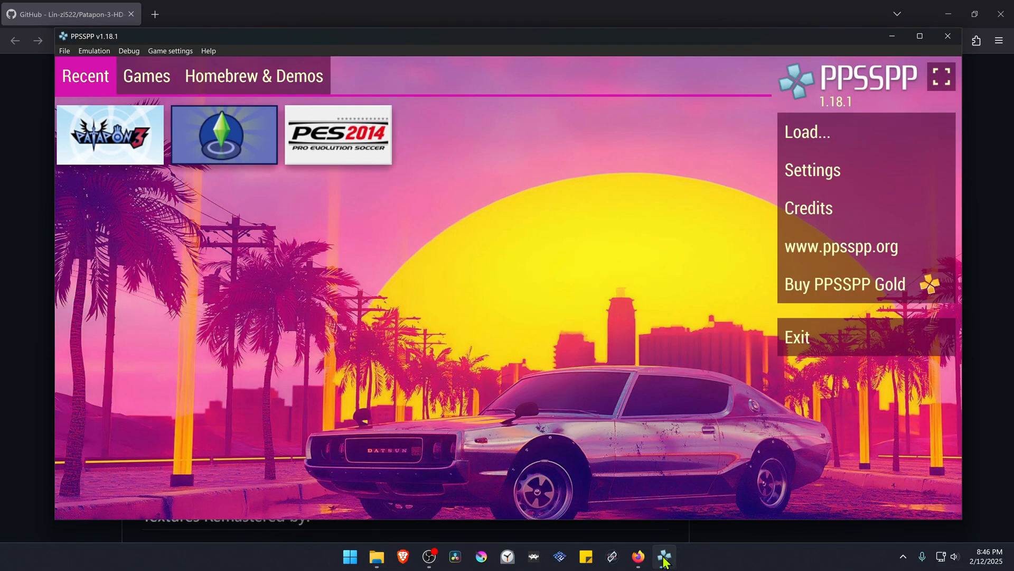
# Confirm rendering resolution stays at 8x PSP (4K) in Graphics settings, then move to Tools.
pyautogui.click(812, 169)
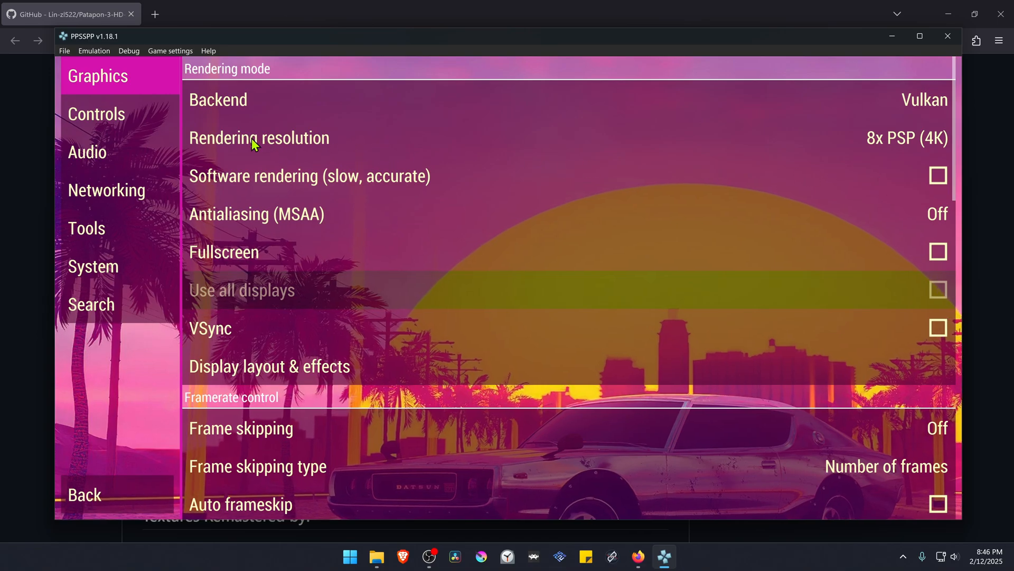
pyautogui.click(259, 138)
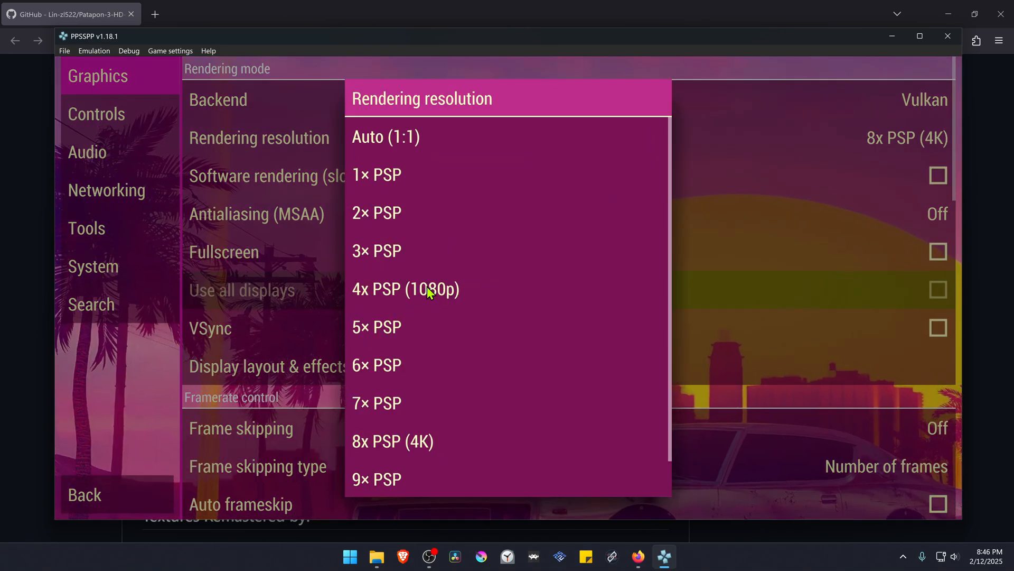
pyautogui.moveTo(535, 283)
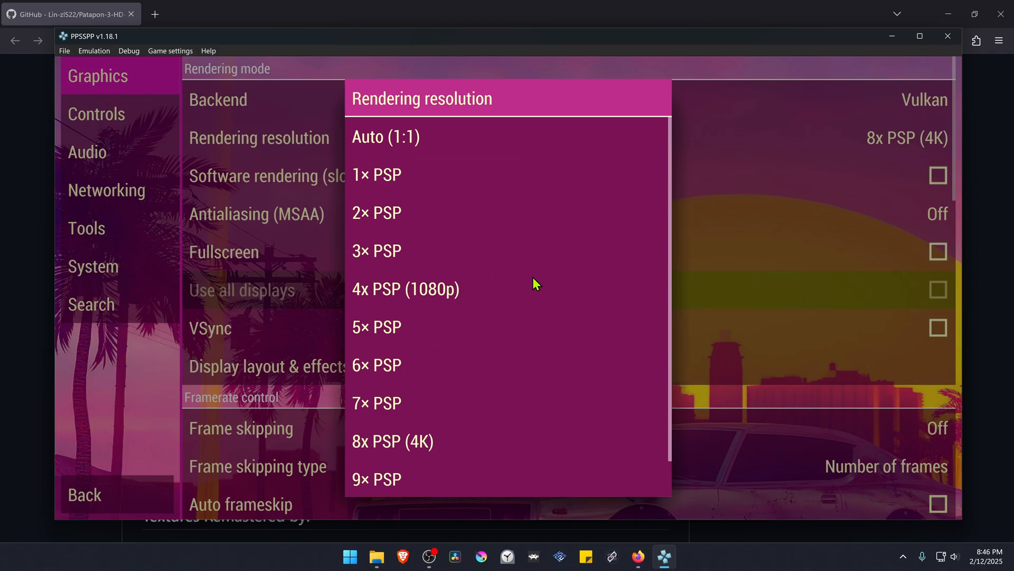
pyautogui.moveTo(432, 46)
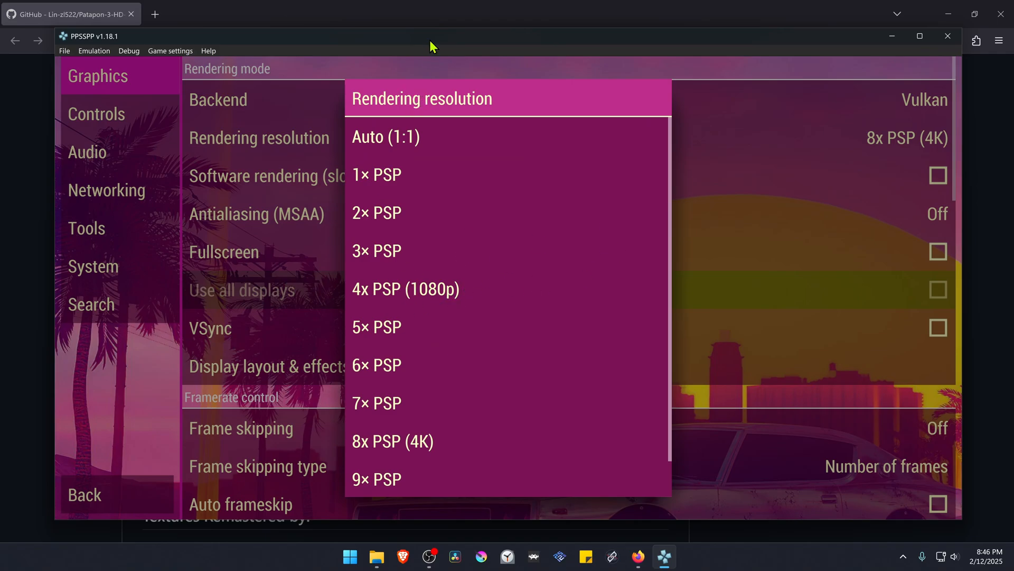
pyautogui.click(391, 442)
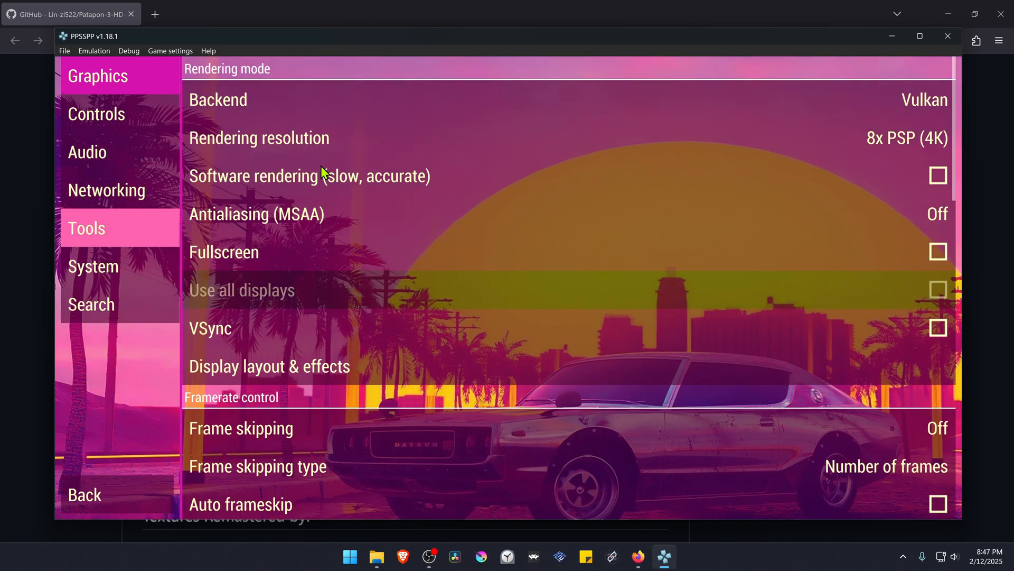
pyautogui.click(86, 228)
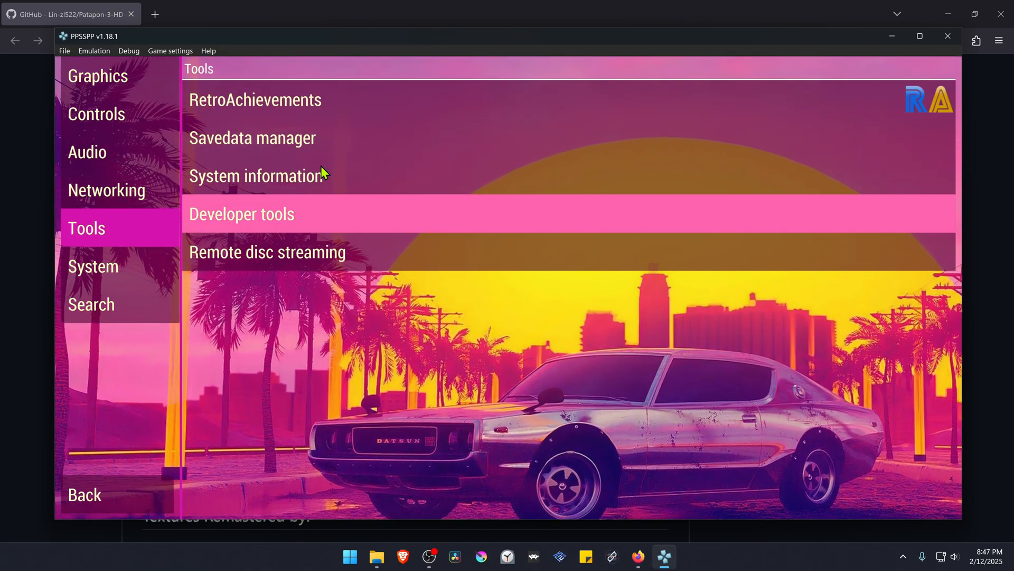
# Enter Developer tools to turn on Replace textures before launching Patapon 3.
pyautogui.click(241, 213)
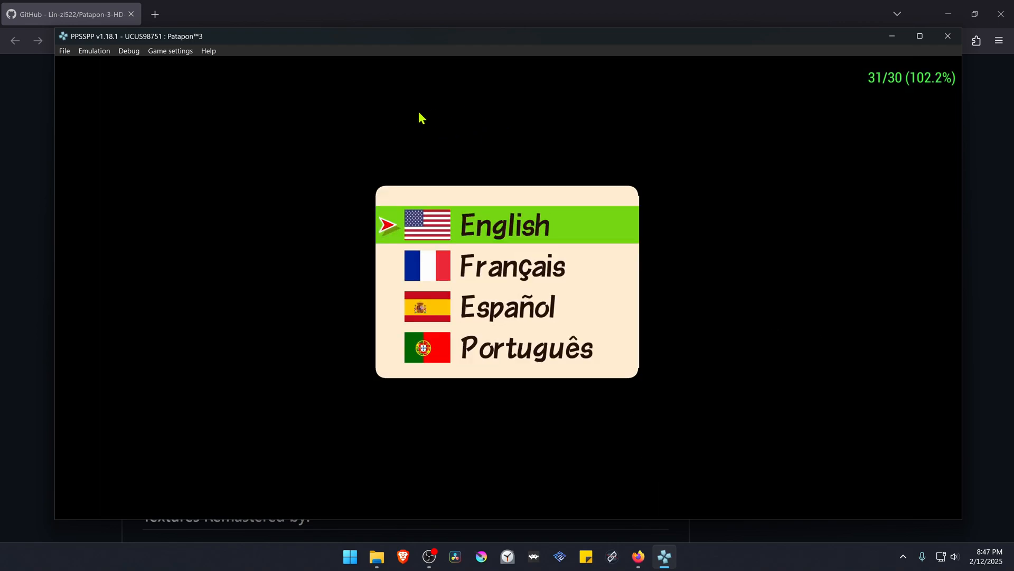
pyautogui.moveTo(477, 113)
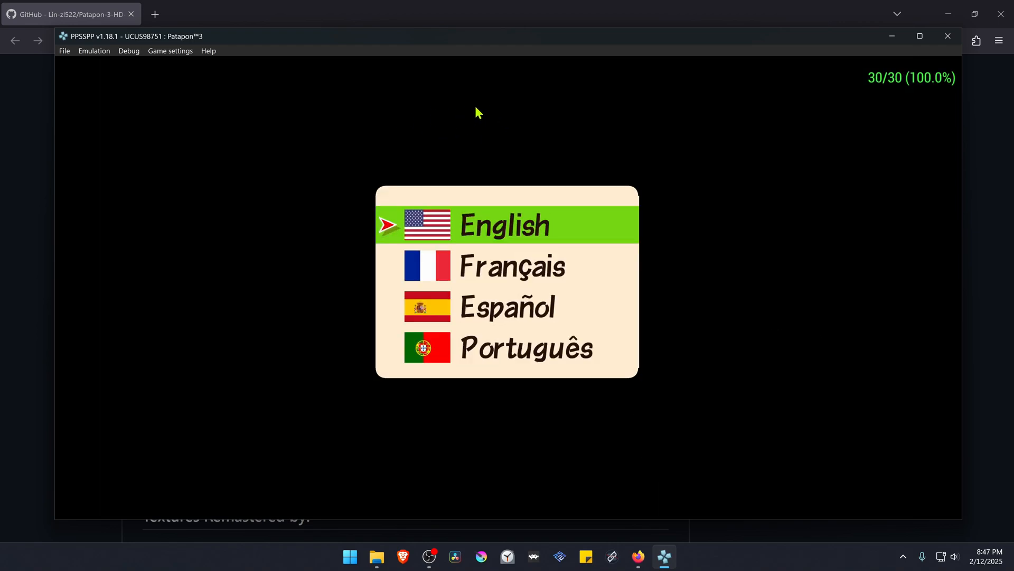